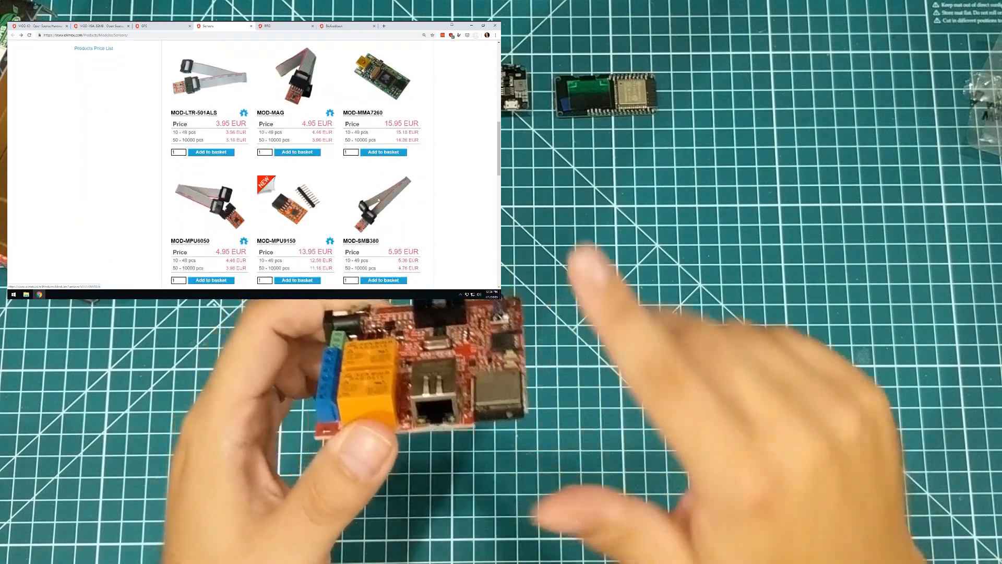
{"action": "scroll", "scroll_direction": "down", "scroll_amount": 3}
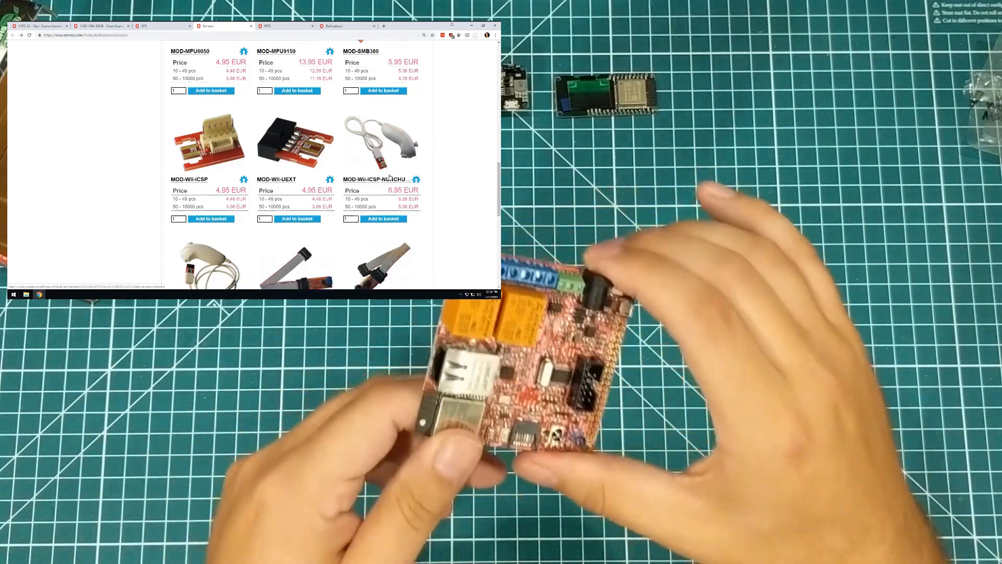
{"action": "scroll", "scroll_direction": "down", "scroll_amount": 3}
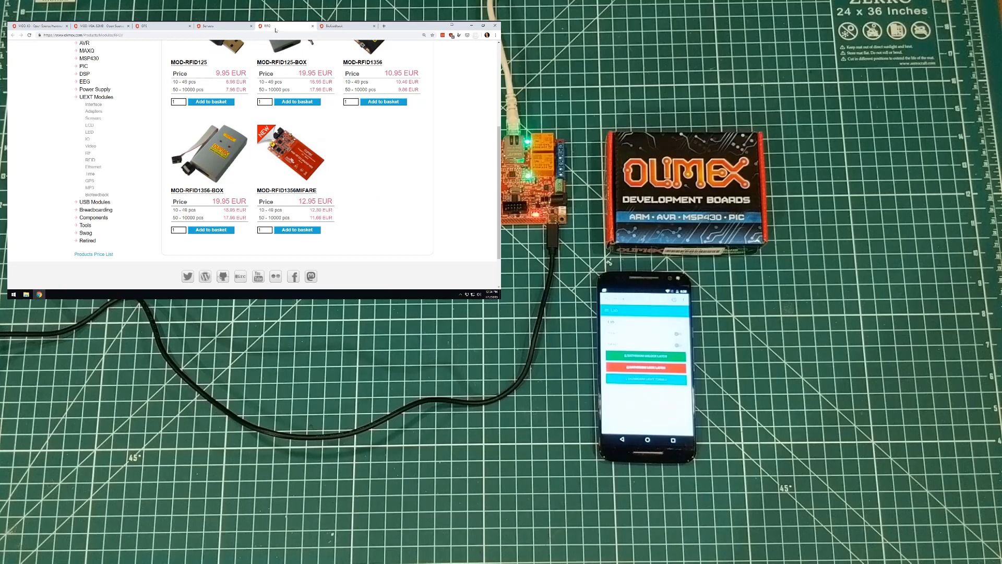
{"action": "mouse_move", "coordinate": [339, 198]}
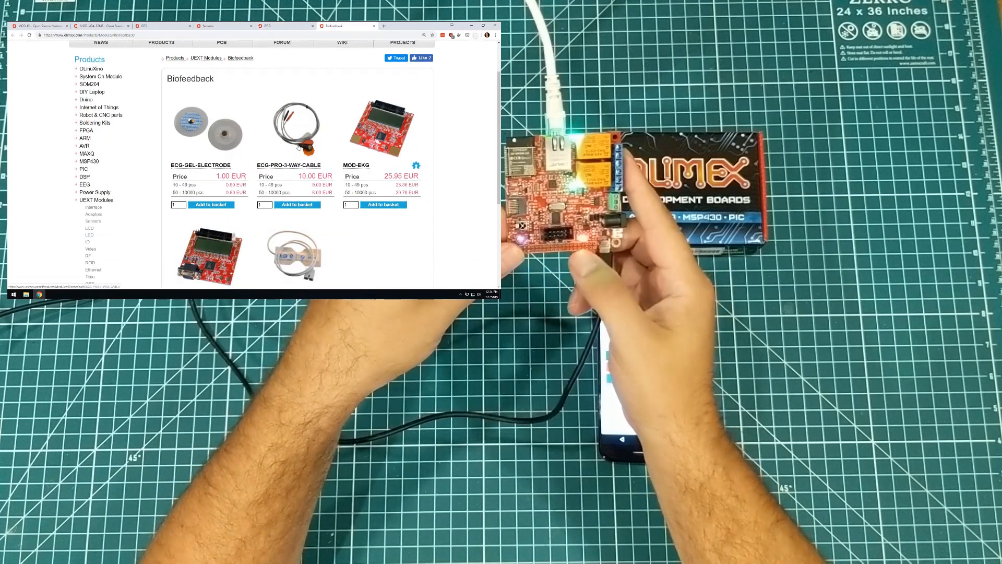
{"action": "scroll", "scroll_direction": "down", "scroll_amount": 3}
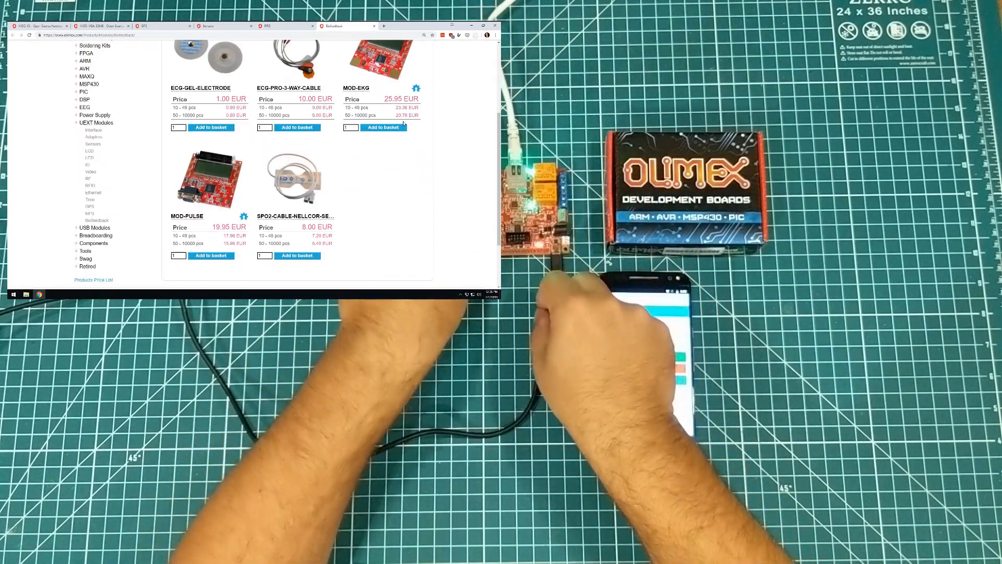